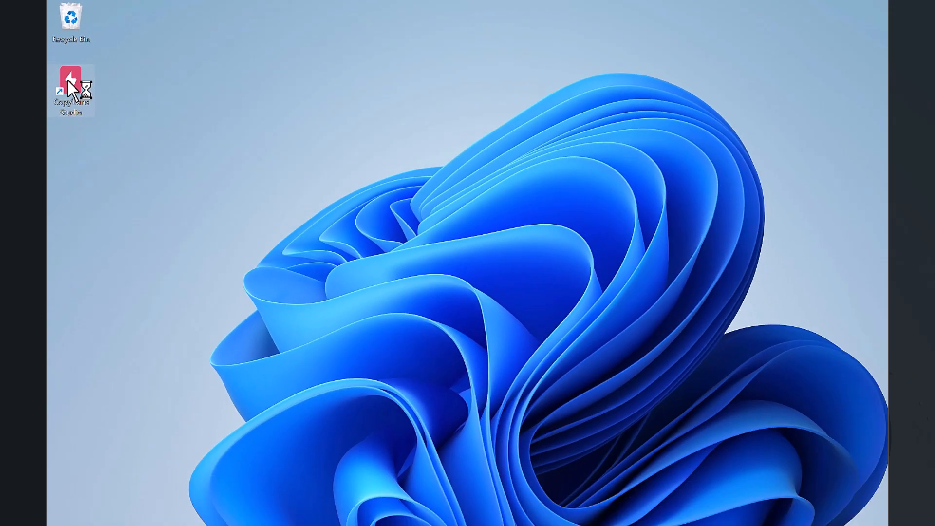
# Step: Launch CopyTrans Studio from its desktop shortcut
pyautogui.doubleClick(70, 80)
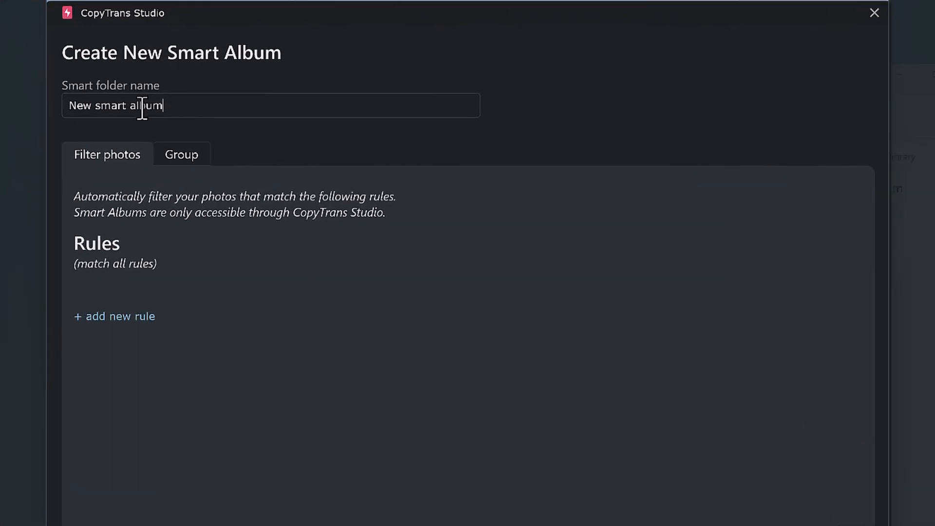
# Step: Name the new smart album 'Holidays 2023'
pyautogui.write('H')
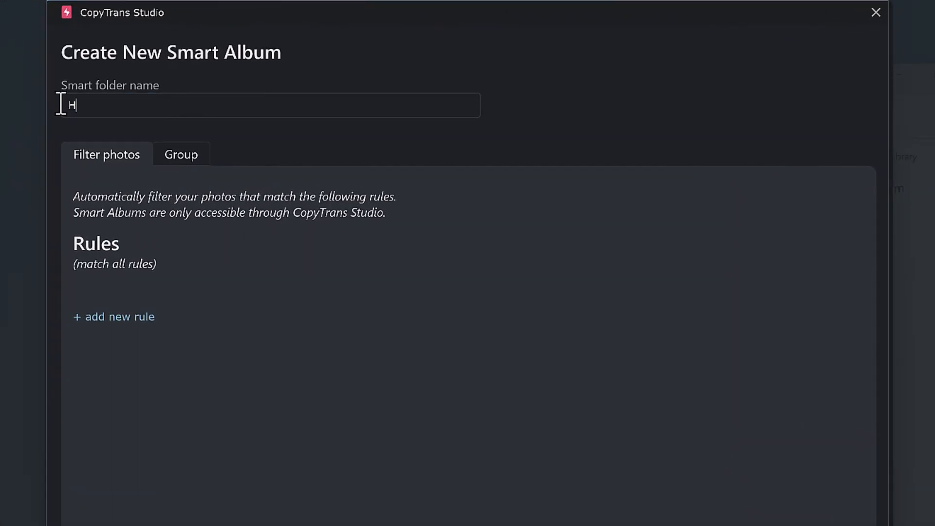
pyautogui.write('olid')
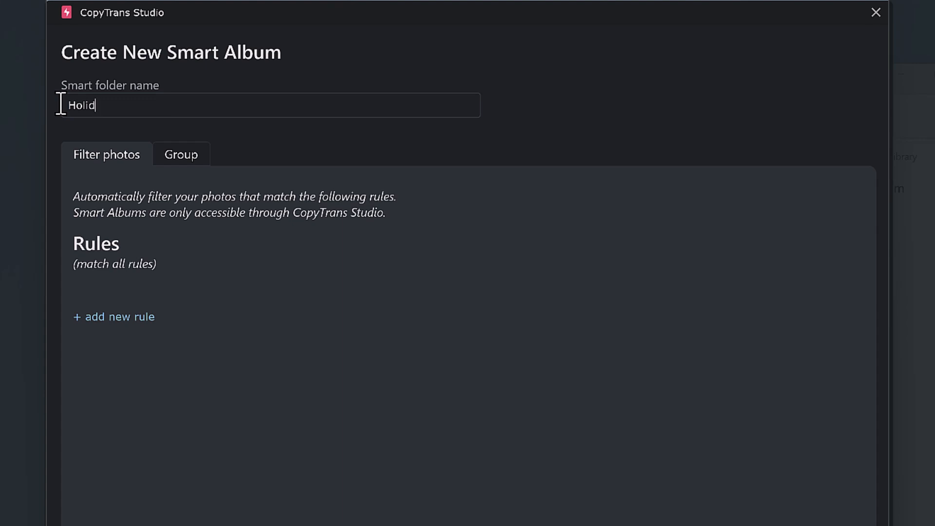
pyautogui.write('ays')
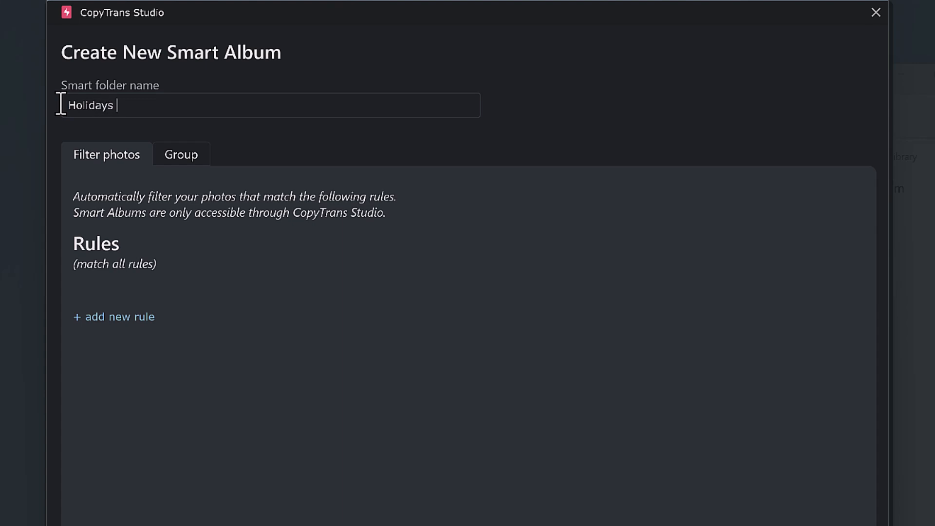
pyautogui.write('2023')
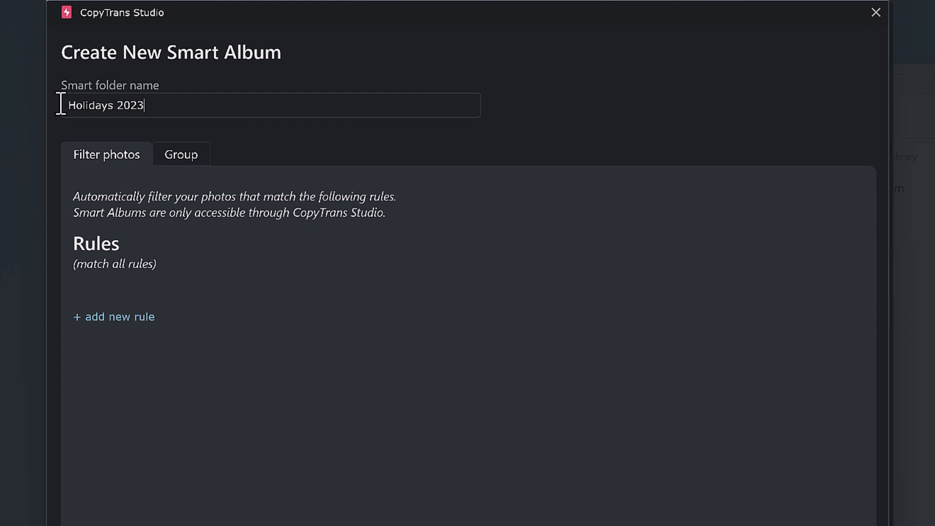
# Step: Add a Location rule limited to Morocco (any city) and add a second rule
pyautogui.click(114, 317)
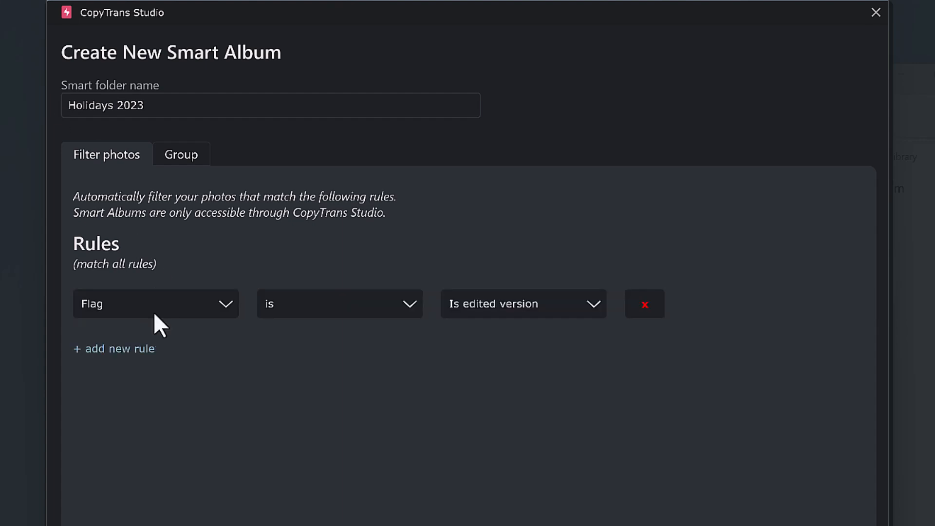
pyautogui.click(156, 304)
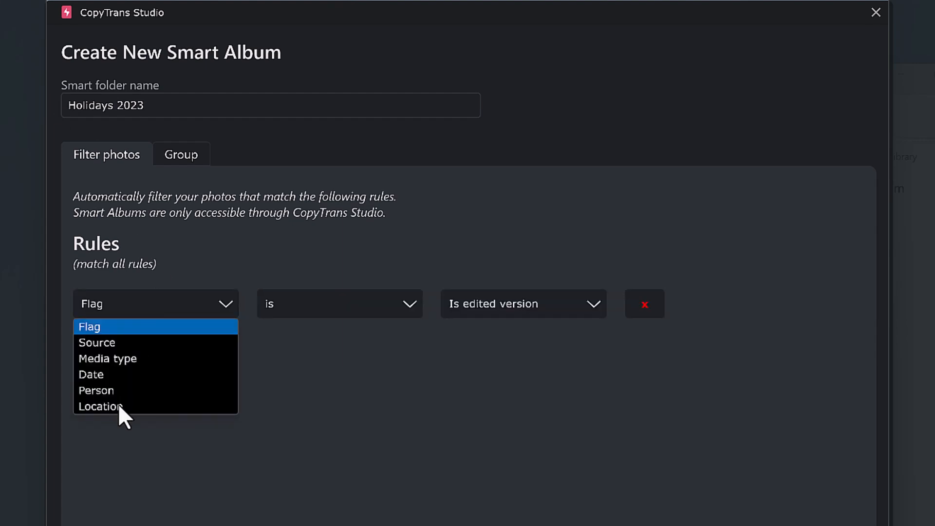
pyautogui.click(101, 407)
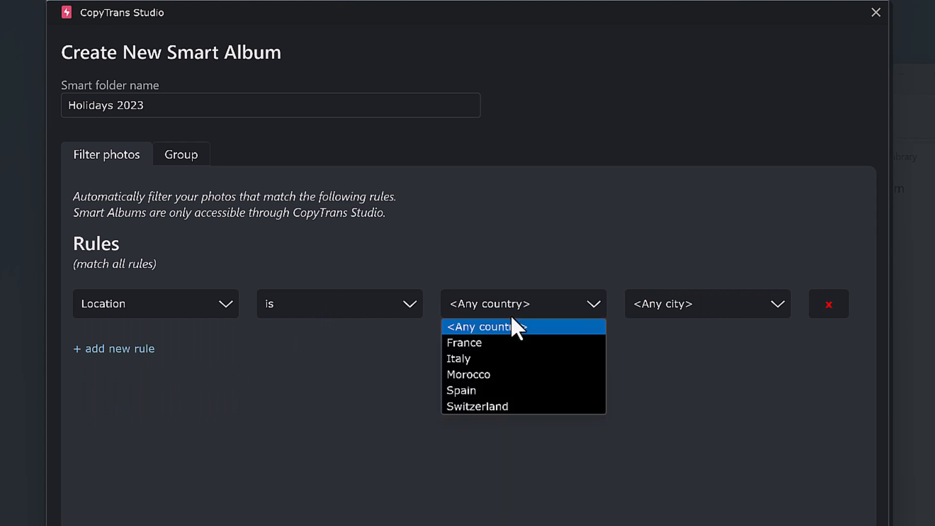
pyautogui.click(468, 374)
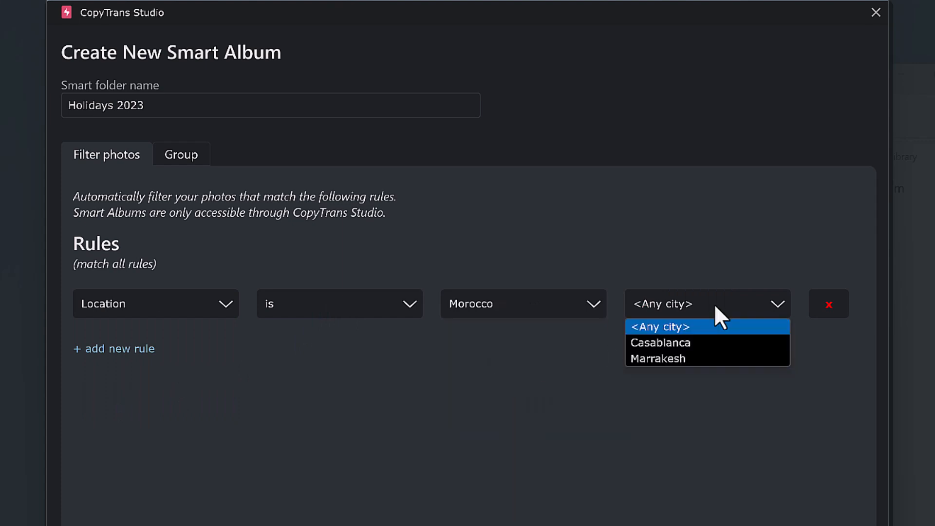
pyautogui.click(113, 348)
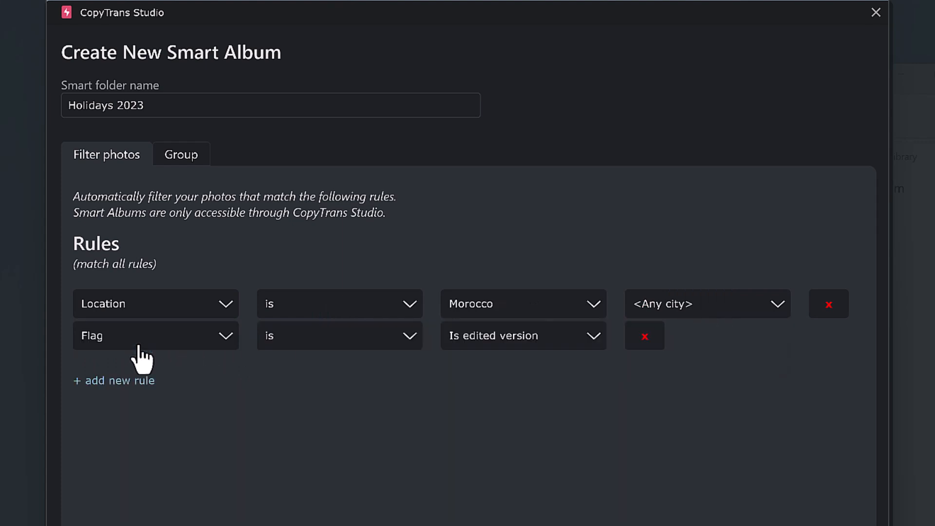
# Step: Make the second rule a Date (between) range starting January 1, 2023
pyautogui.click(155, 335)
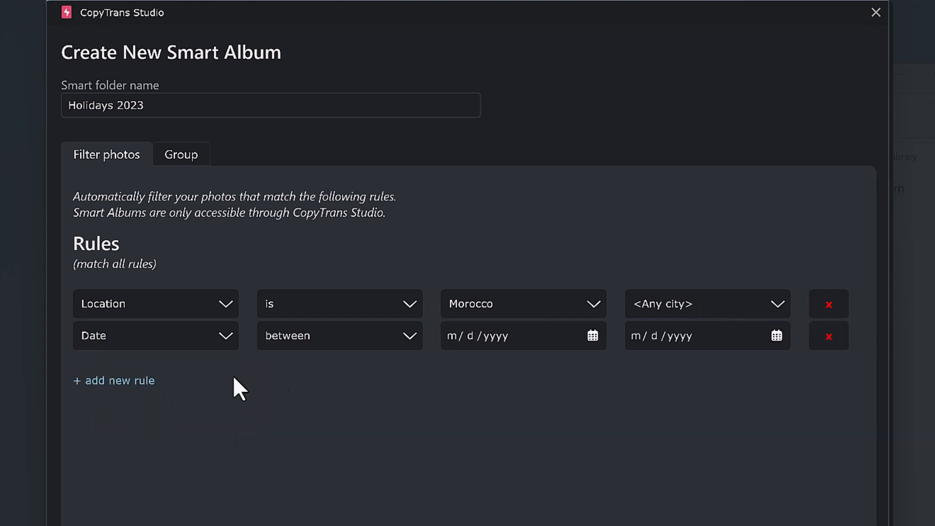
pyautogui.click(592, 335)
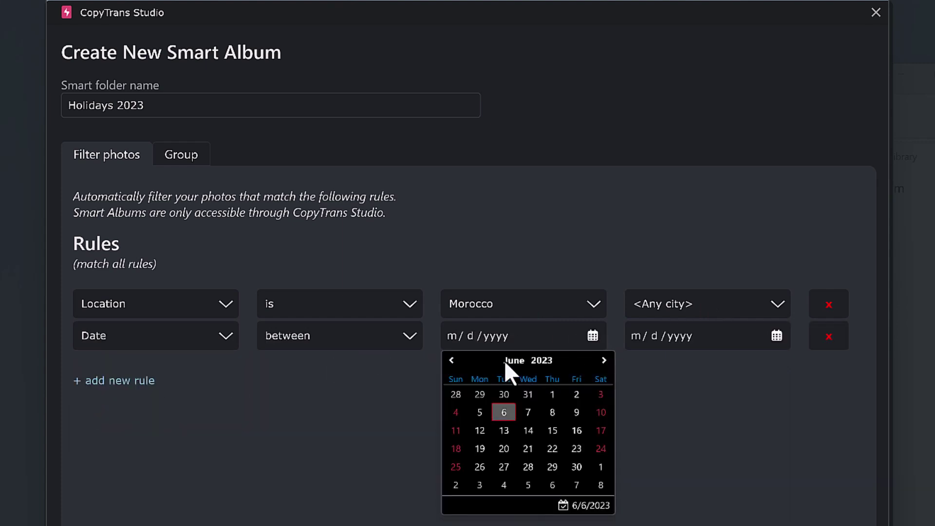
pyautogui.click(450, 361)
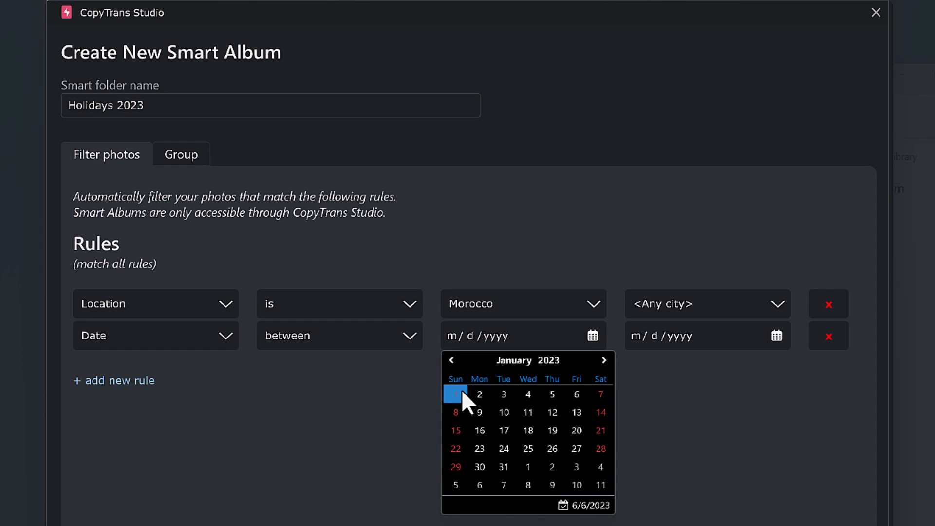
pyautogui.click(456, 394)
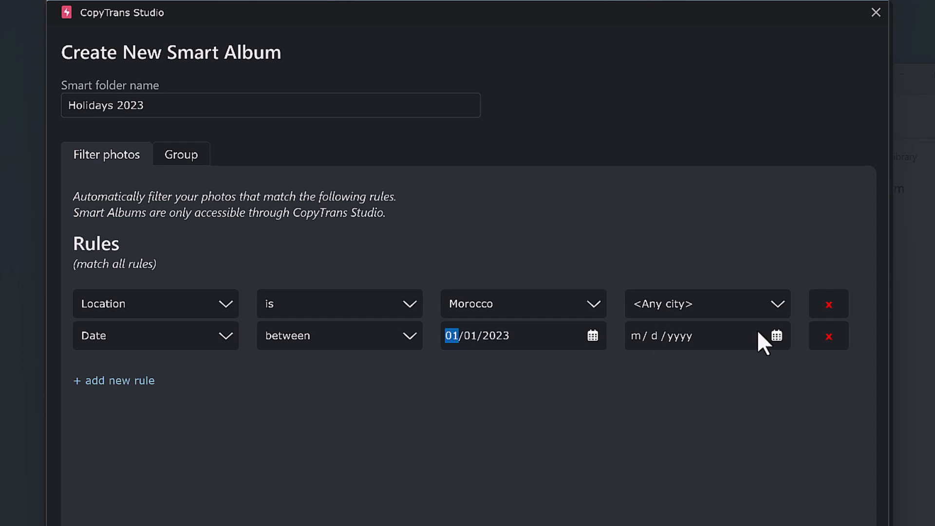
# Step: Pick the range's end date from the end calendar
pyautogui.click(777, 335)
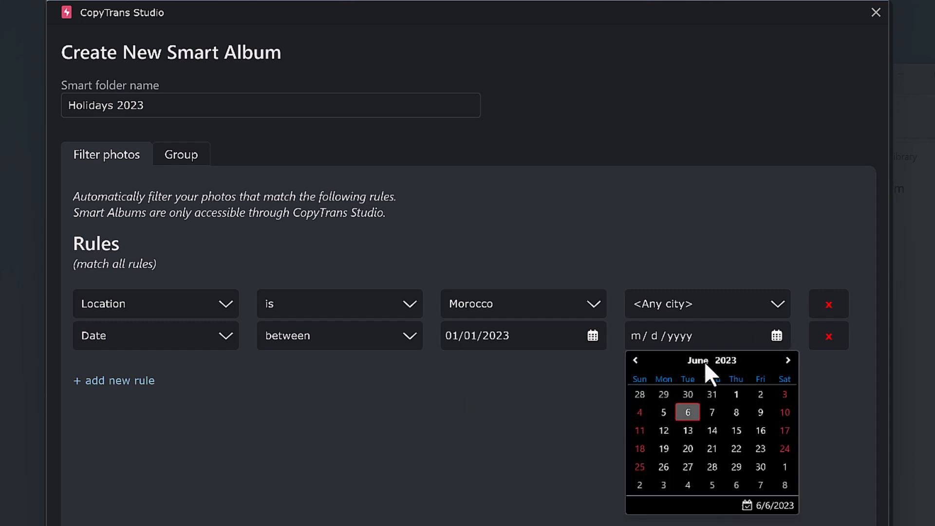
pyautogui.click(635, 361)
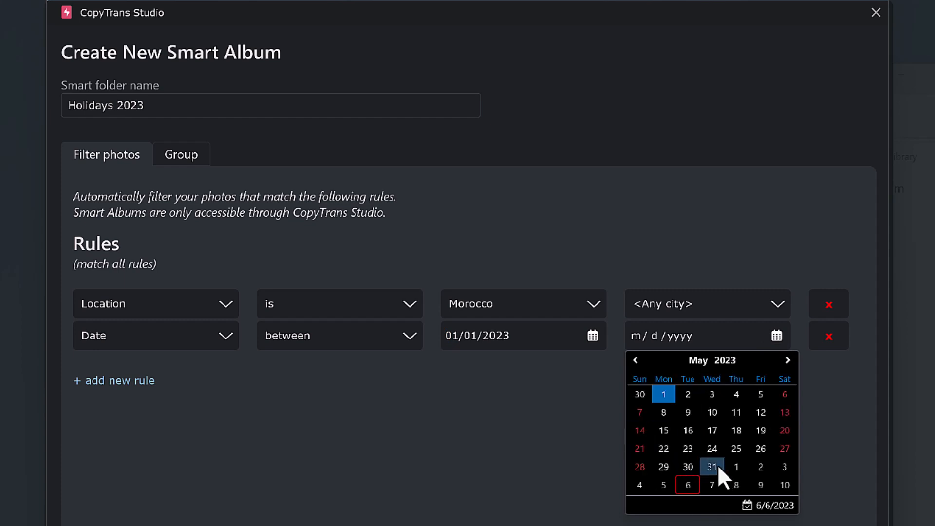
pyautogui.click(711, 466)
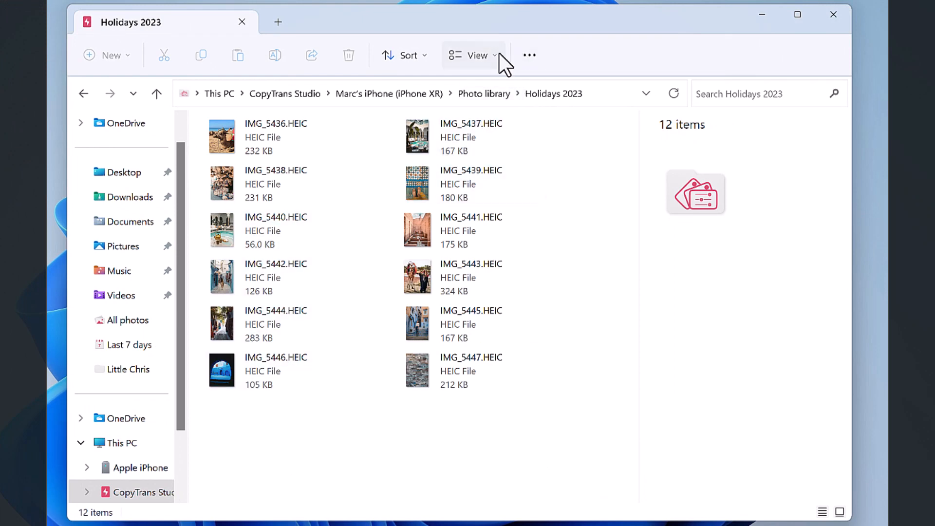
# Step: Show the Holidays 2023 album's 12 photos as large icons
pyautogui.click(478, 55)
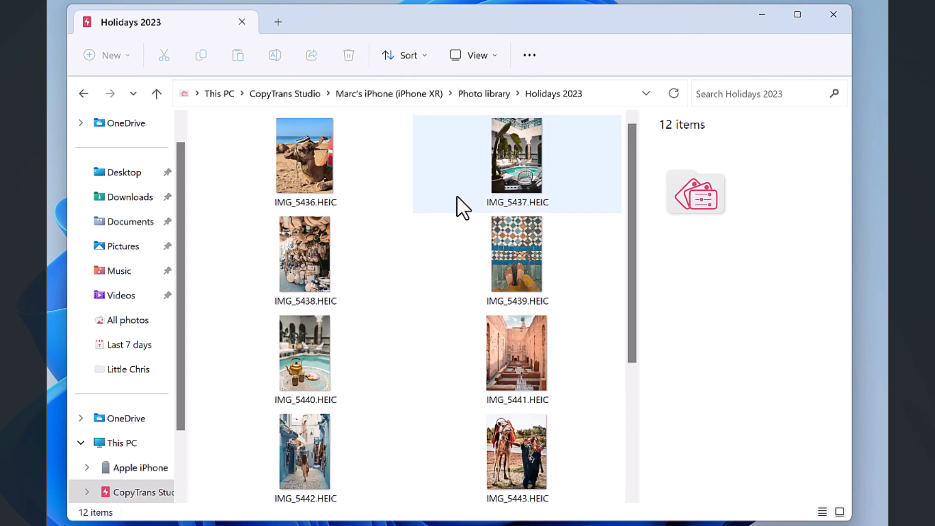